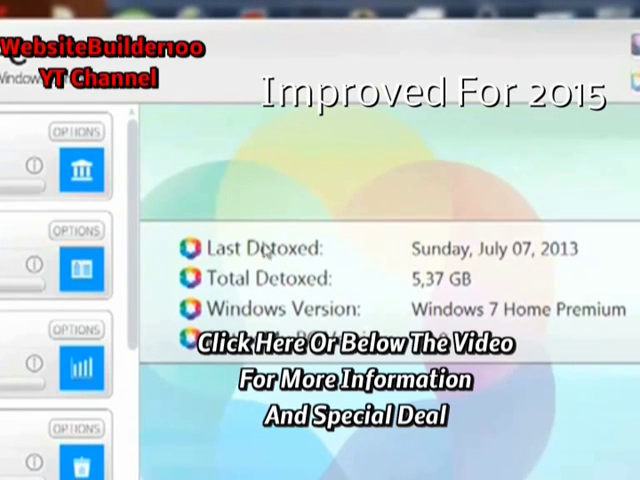
{"action": "mouse_move", "coordinate": [288, 288]}
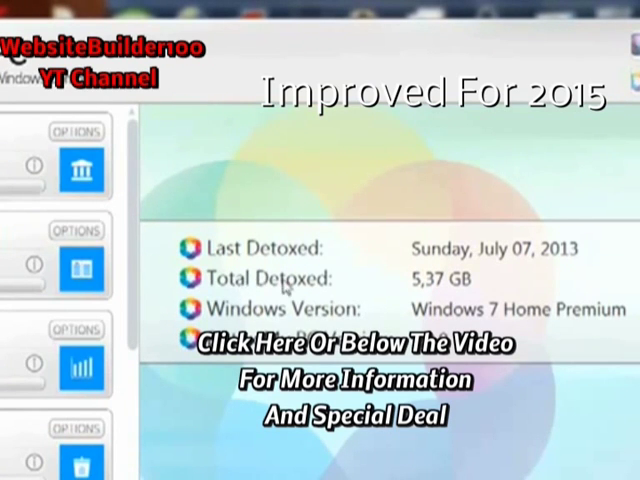
{"action": "mouse_move", "coordinate": [476, 296]}
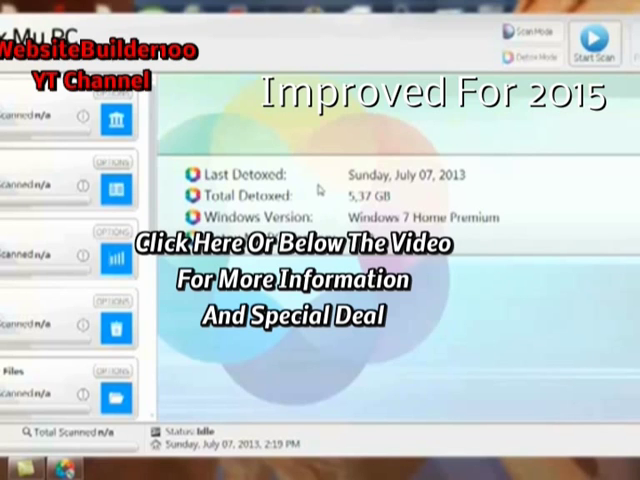
Start a new scan of the PC and confirm it in the Start Scan prompt
{"action": "left_click", "coordinate": [596, 42]}
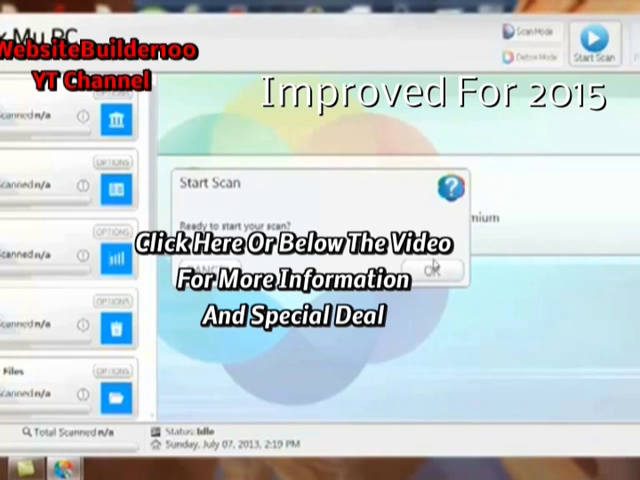
{"action": "left_click", "coordinate": [434, 270]}
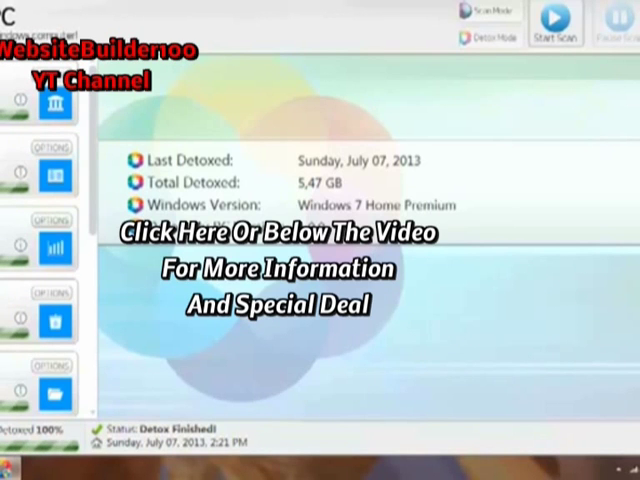
{"action": "mouse_move", "coordinate": [502, 366]}
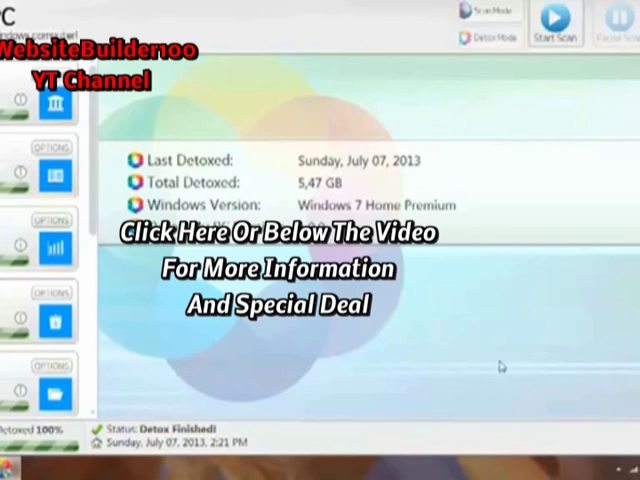
{"action": "mouse_move", "coordinate": [426, 288]}
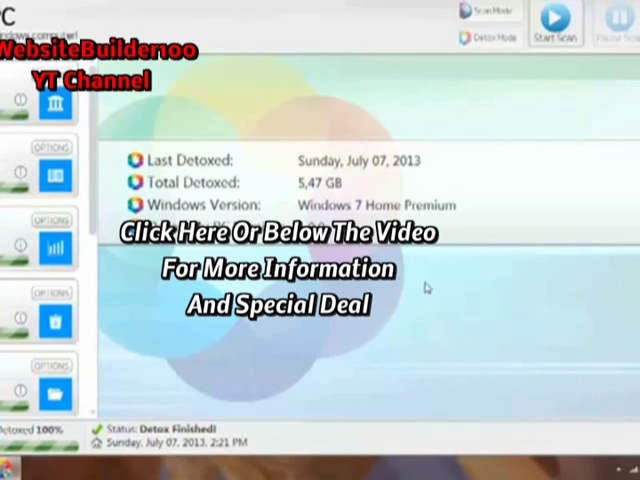
{"action": "mouse_move", "coordinate": [400, 294]}
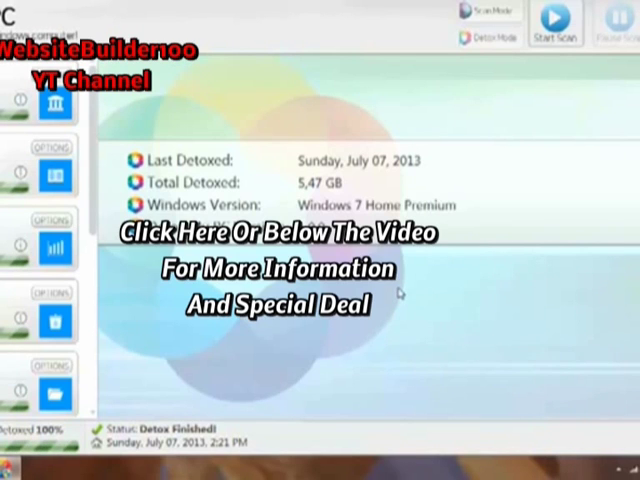